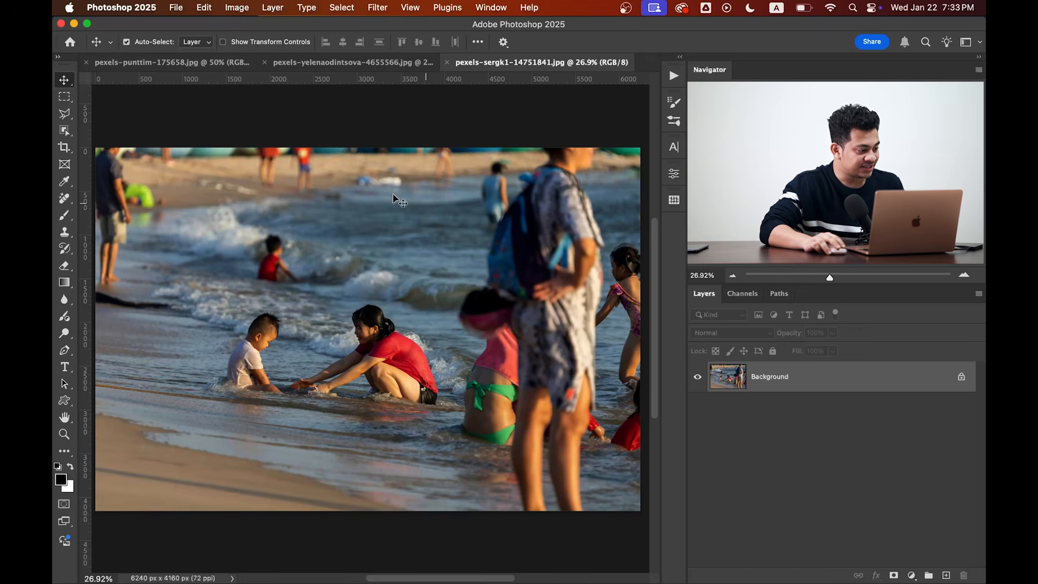
Activate the Remove tool and add an empty Layer 1 above the beach photo's Background.
click(64, 197)
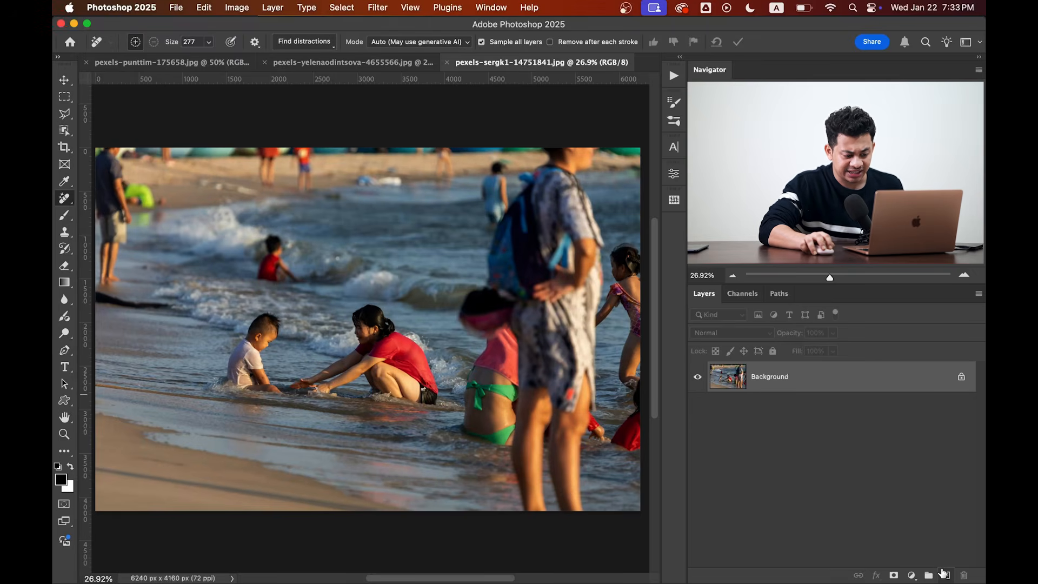
click(945, 574)
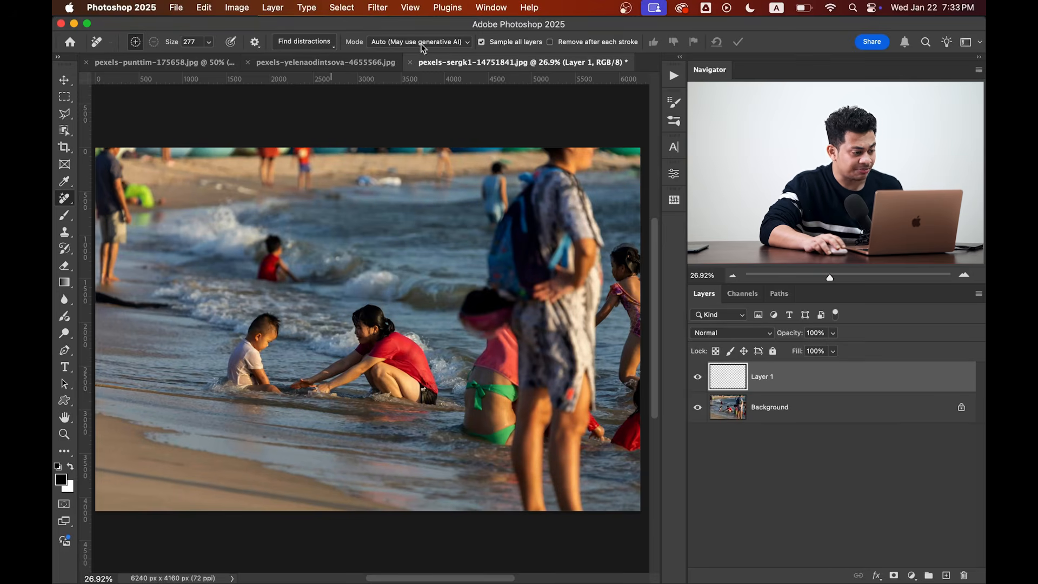
click(419, 42)
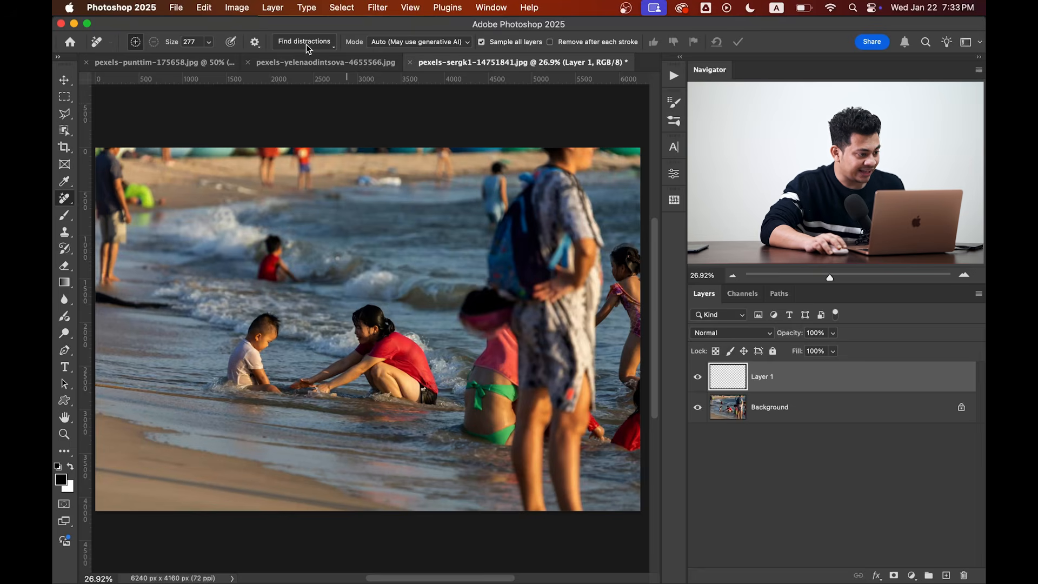
Run Find Distractions set to People so the background beach-goers are auto-marked.
click(304, 41)
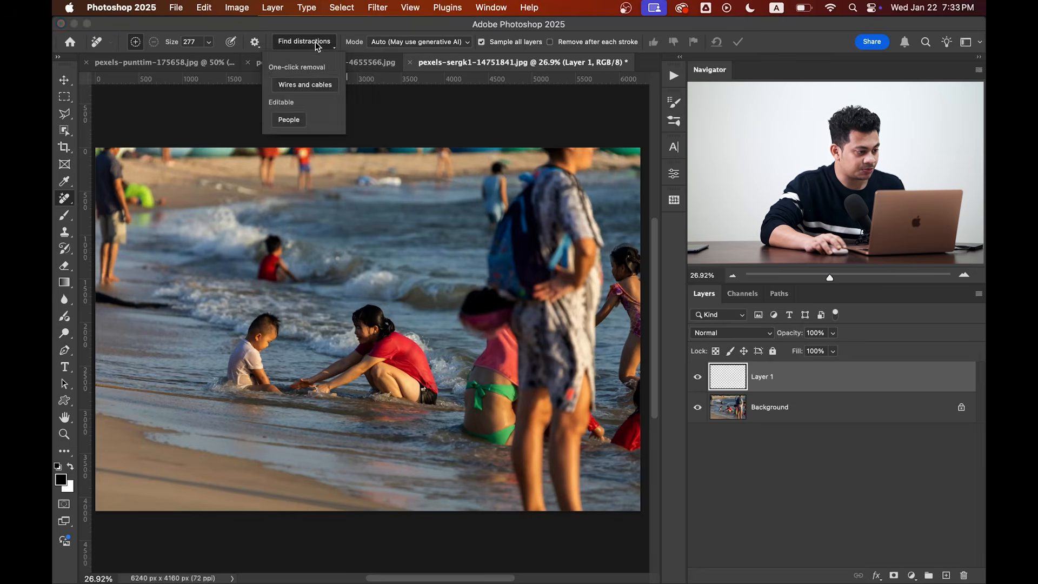
mouse_move(317, 109)
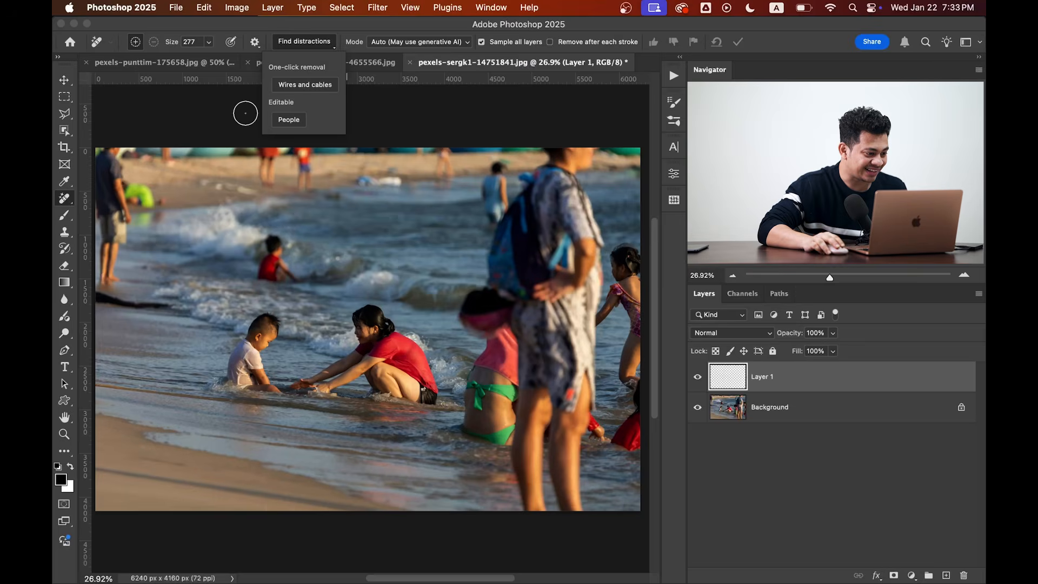
mouse_move(582, 160)
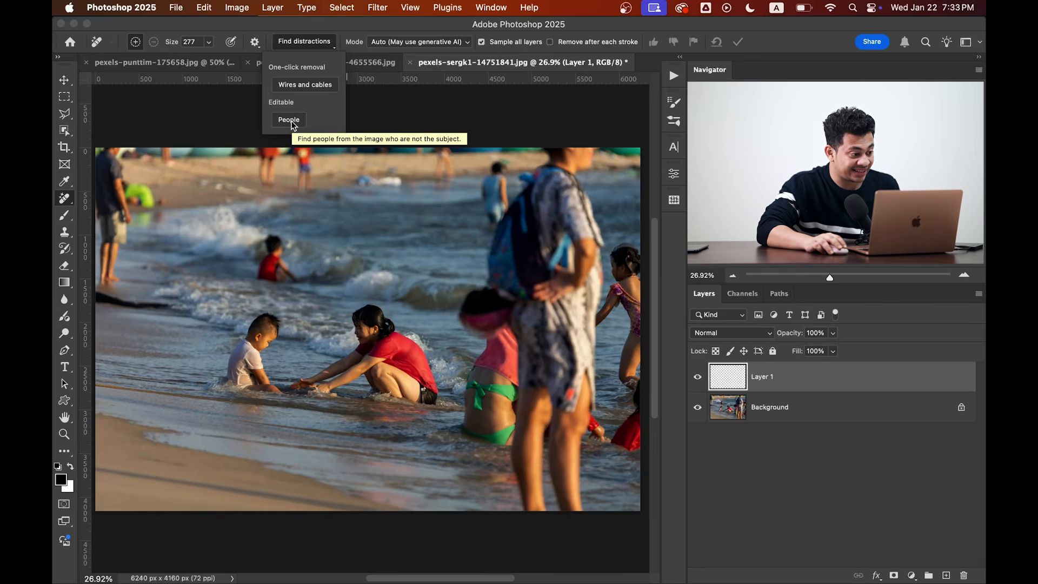
click(287, 120)
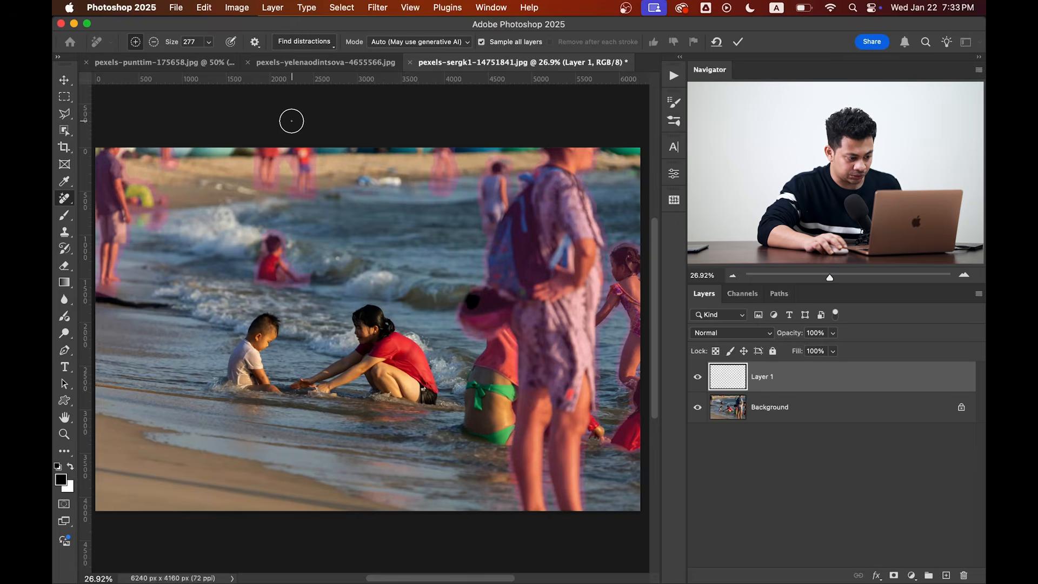
mouse_move(480, 260)
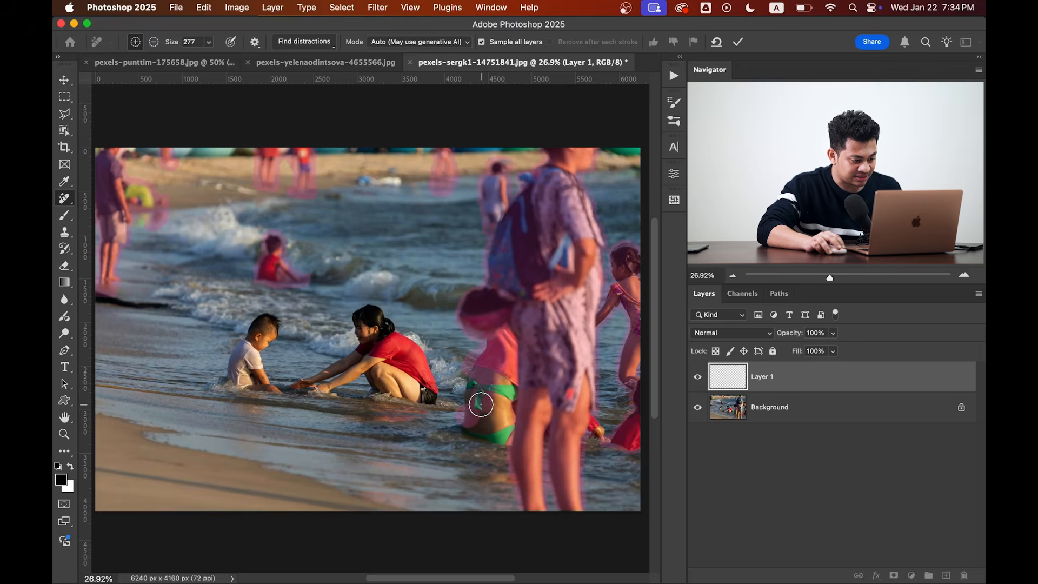
Brush the removal marking over the girl in the green swimsuit.
drag(482, 403, 510, 405)
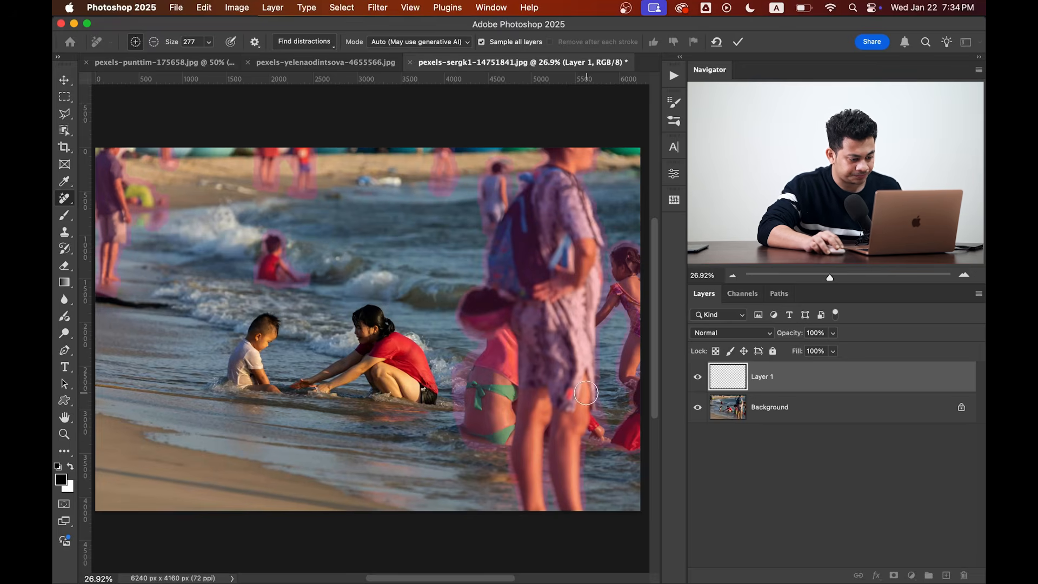
mouse_move(391, 180)
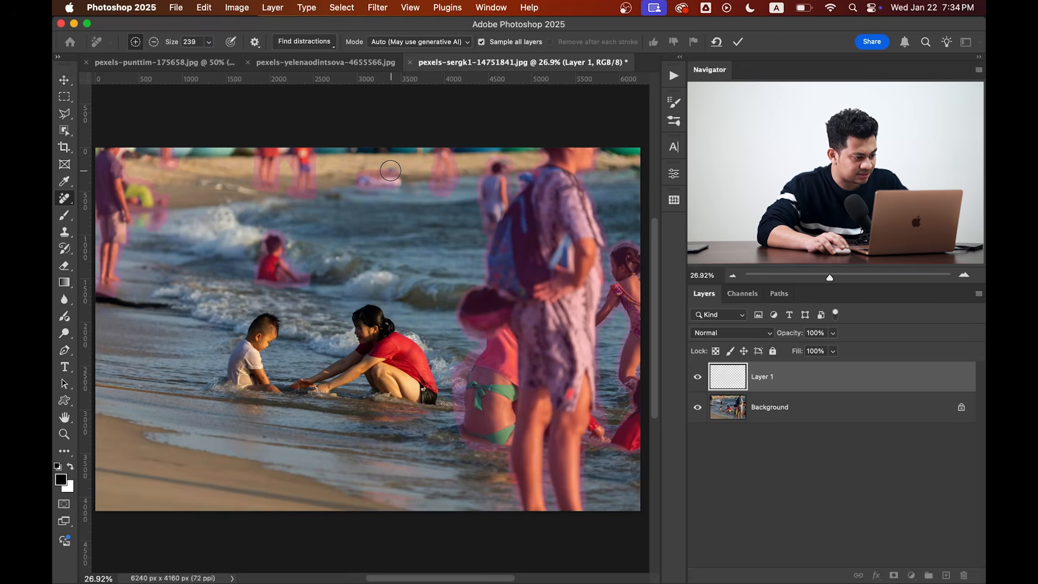
mouse_move(359, 183)
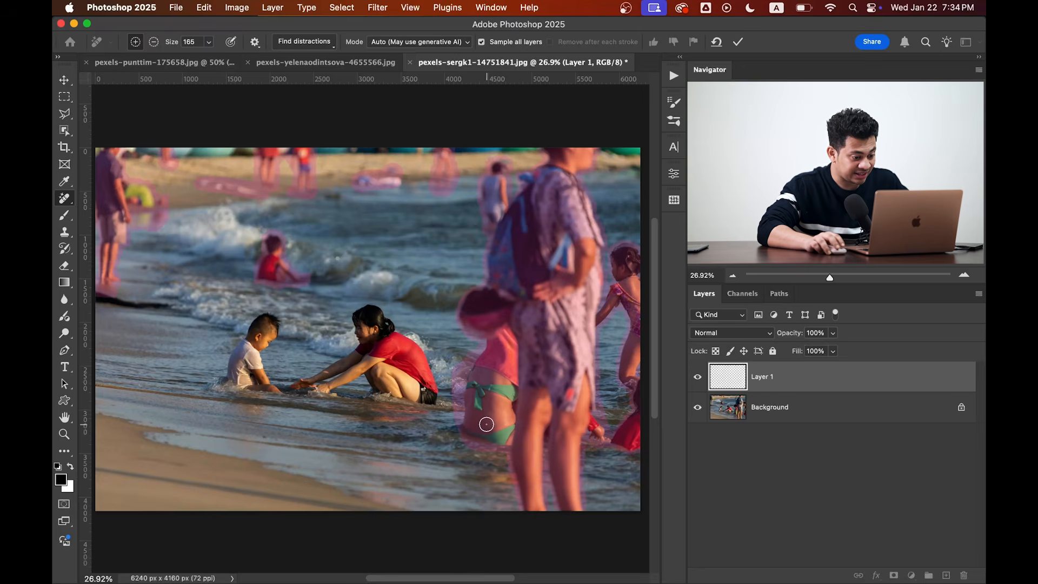
mouse_move(524, 358)
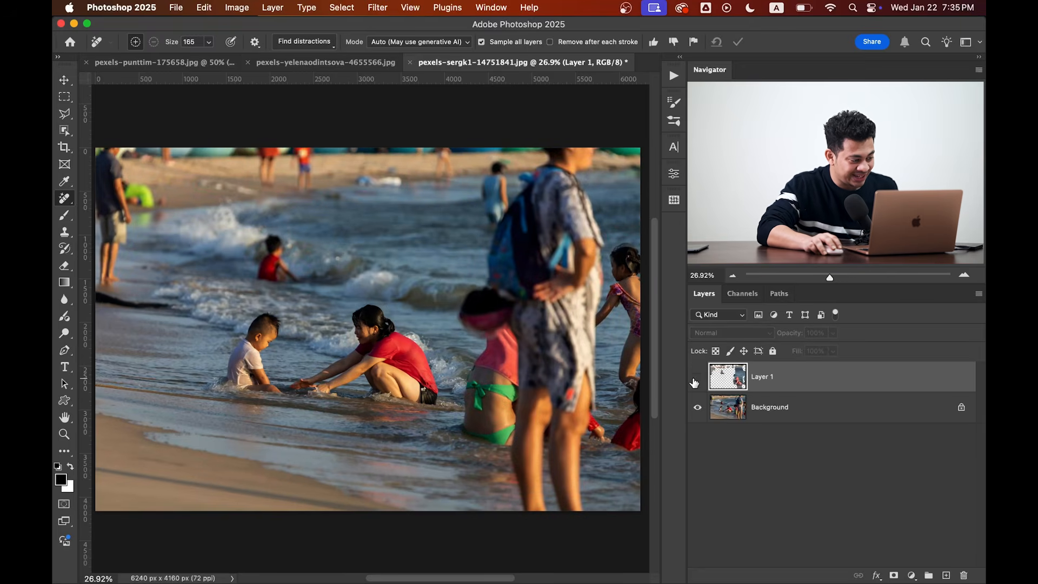
Toggle Layer 1's visibility to reveal the cleaned-up beach result.
click(697, 376)
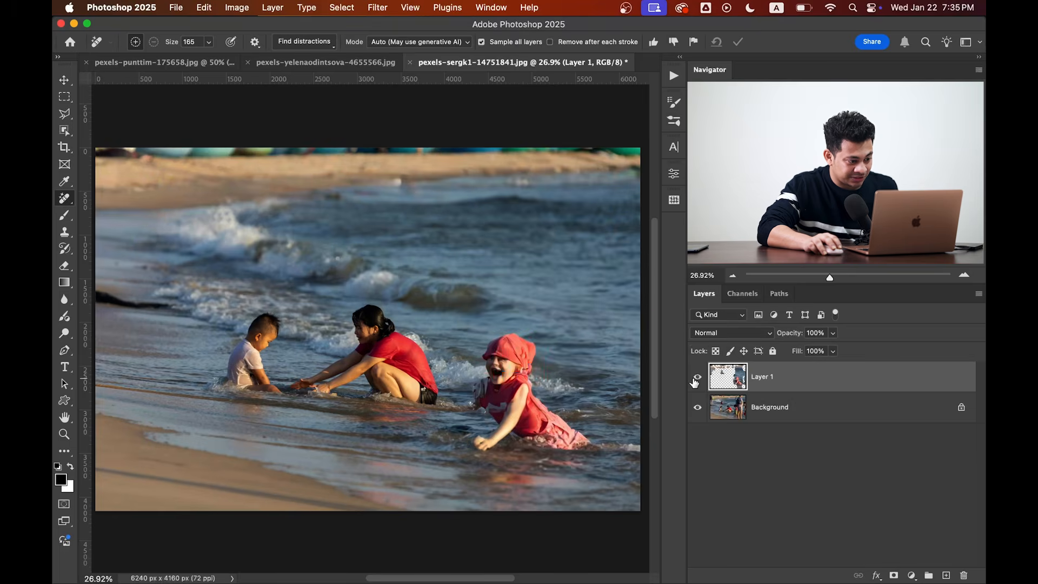
click(695, 376)
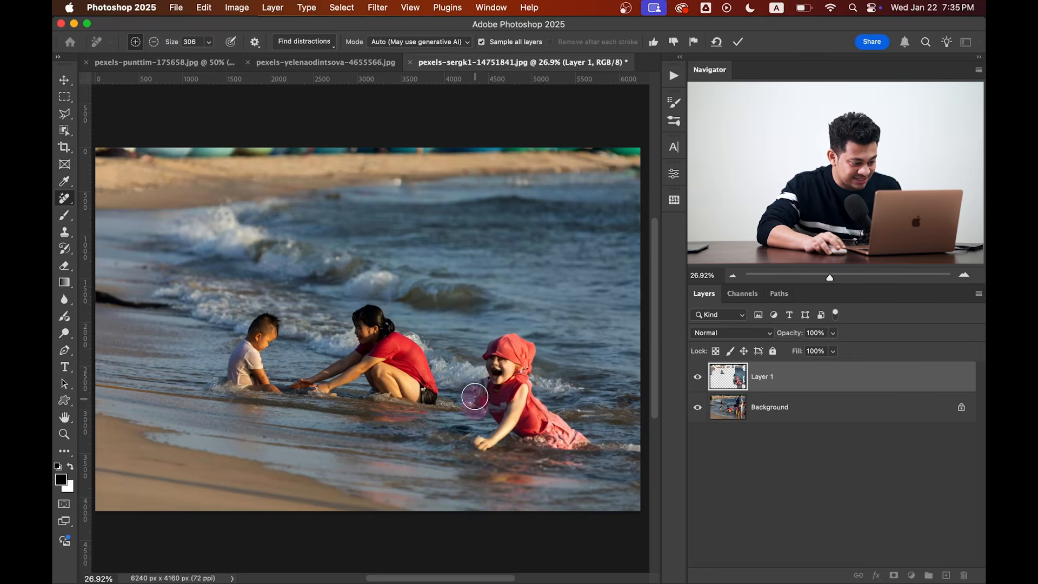
Paint over the girl in red and commit her removal.
drag(475, 397, 496, 347)
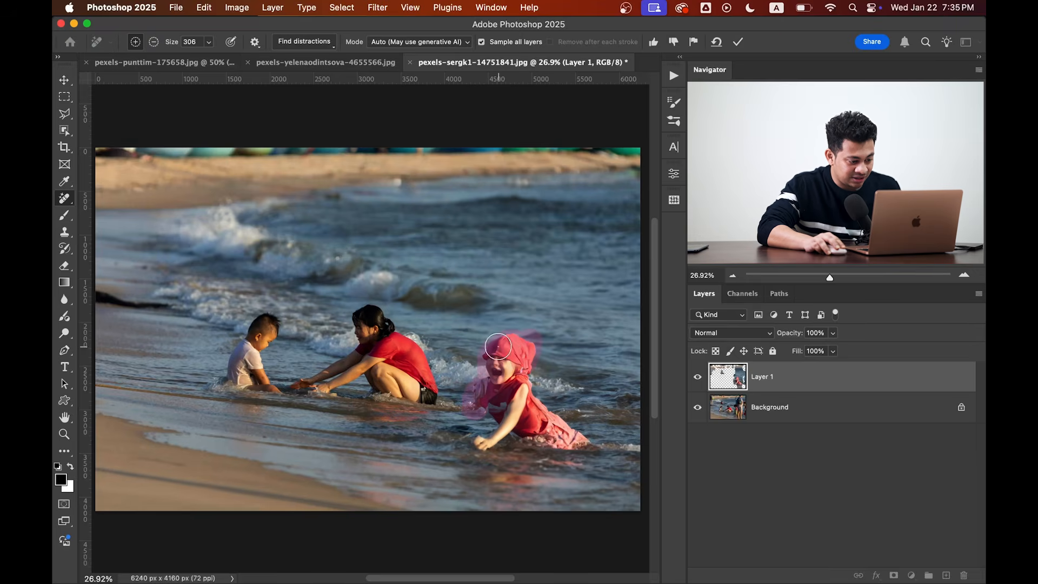
drag(499, 347, 573, 437)
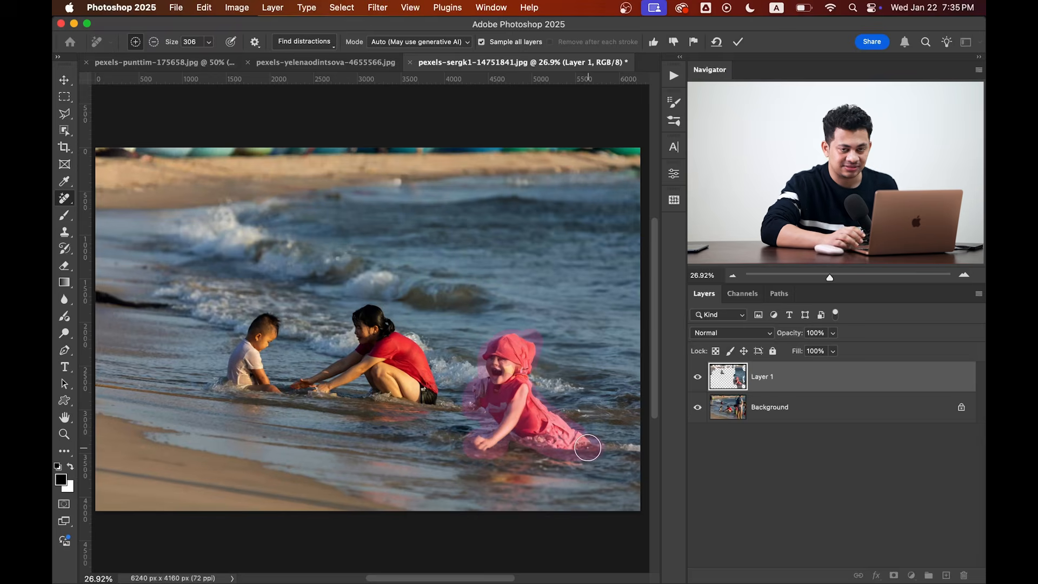
click(586, 447)
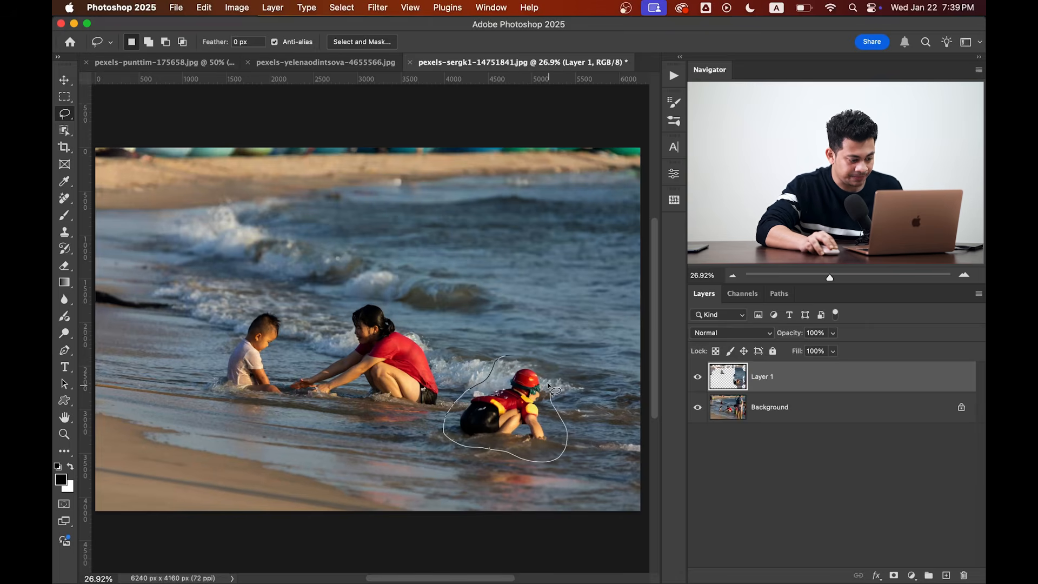
Generative Fill the selection so open water replaces the leftover crawling figure.
right_click(523, 411)
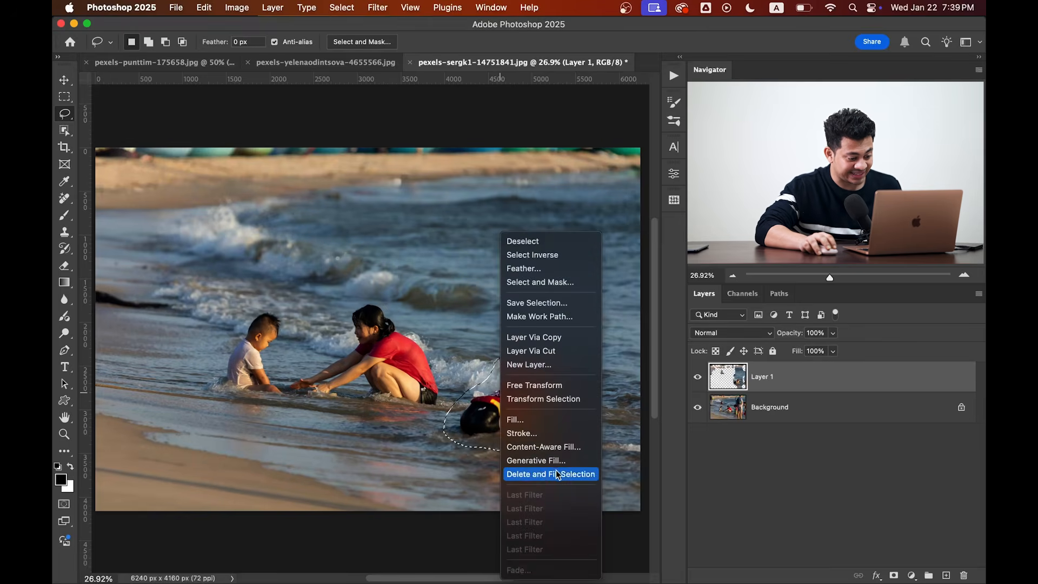
click(536, 461)
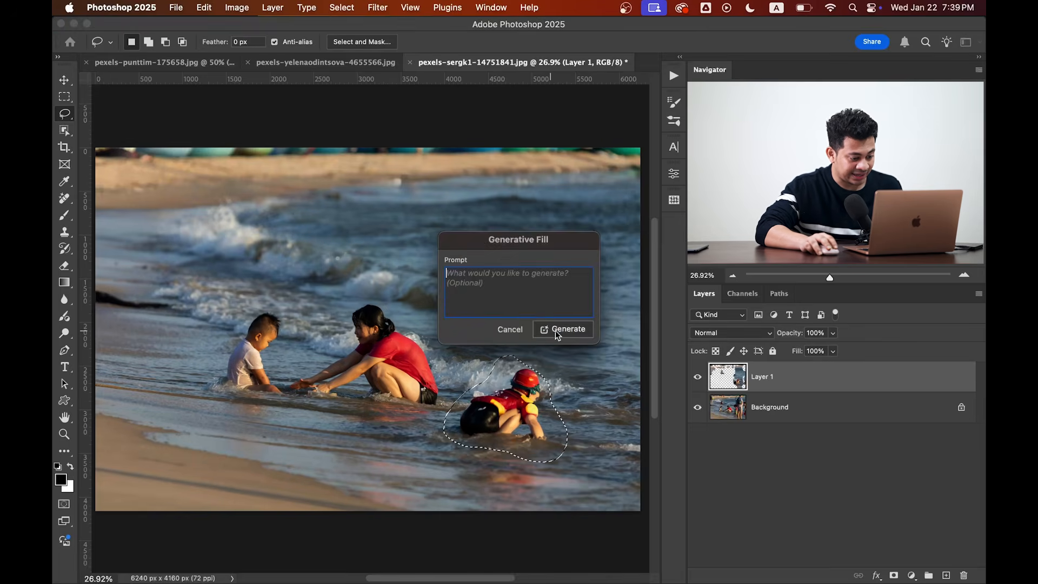
click(563, 329)
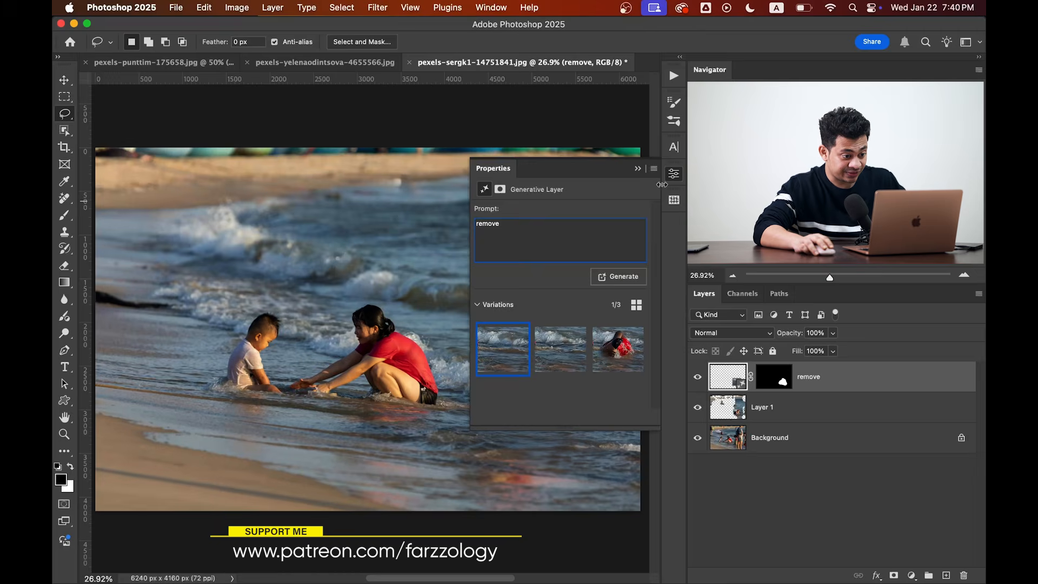
click(637, 169)
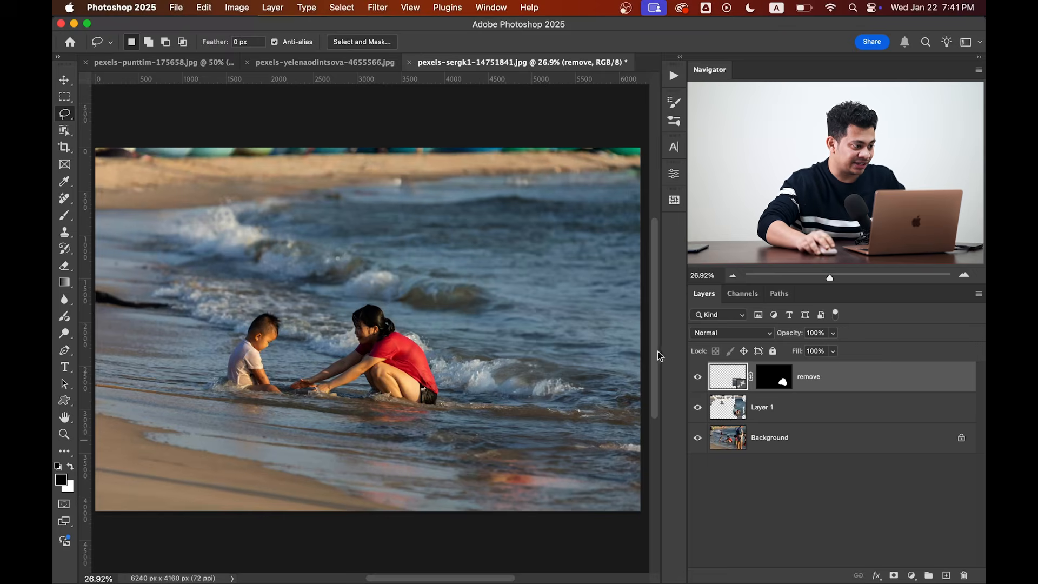
Switch to the pexels-punttim dancers photo.
click(162, 62)
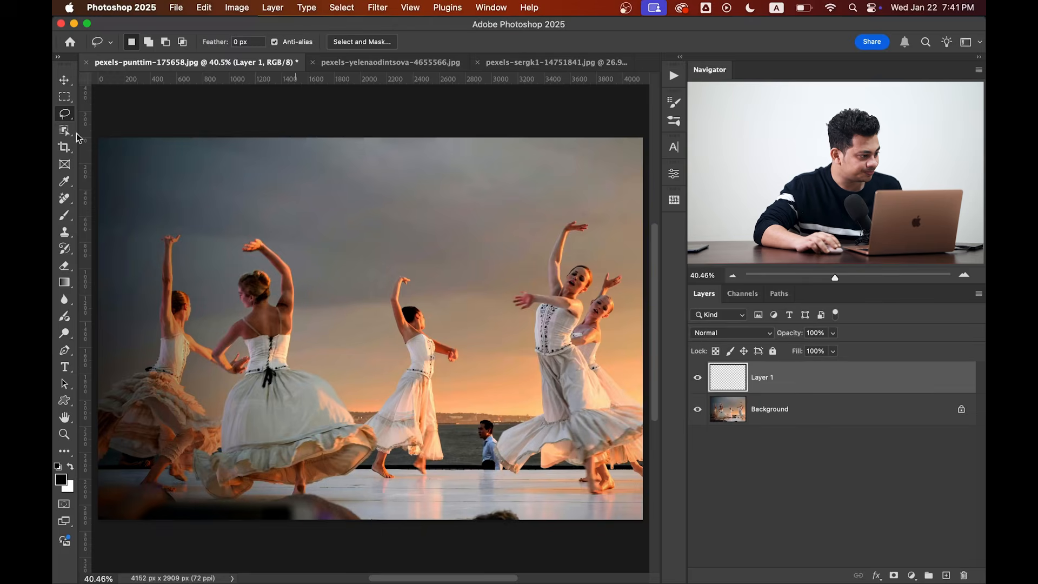
Remove the background man and bottom blobs onto Layer 1, compare, then move to the car photo.
click(304, 41)
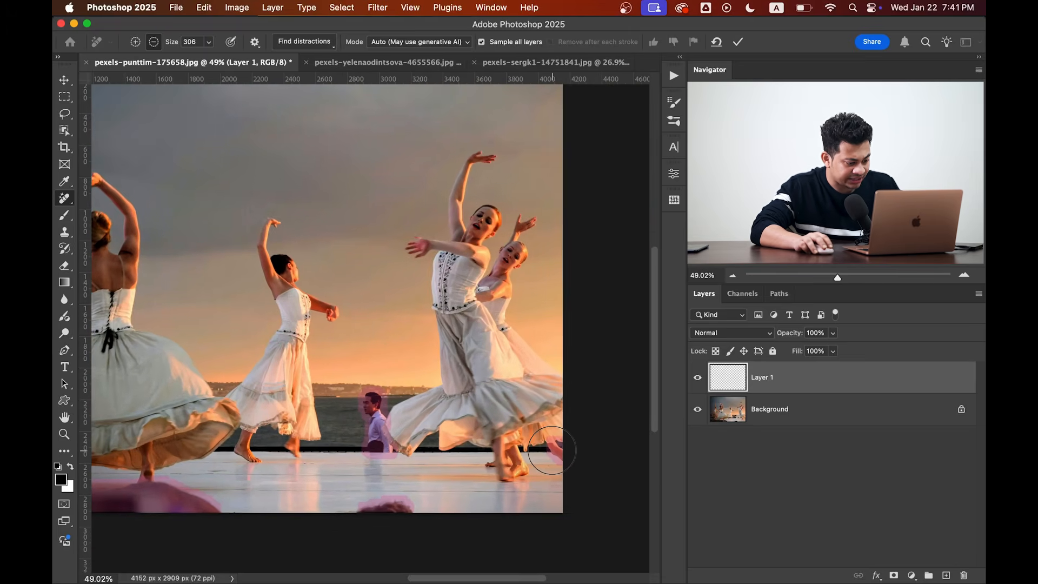
key(alt)
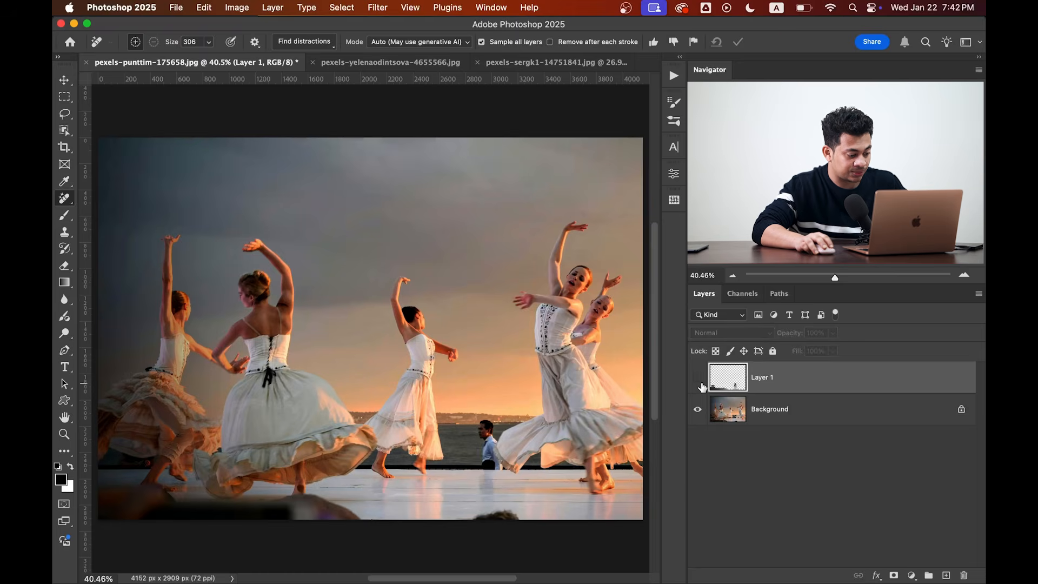
click(697, 378)
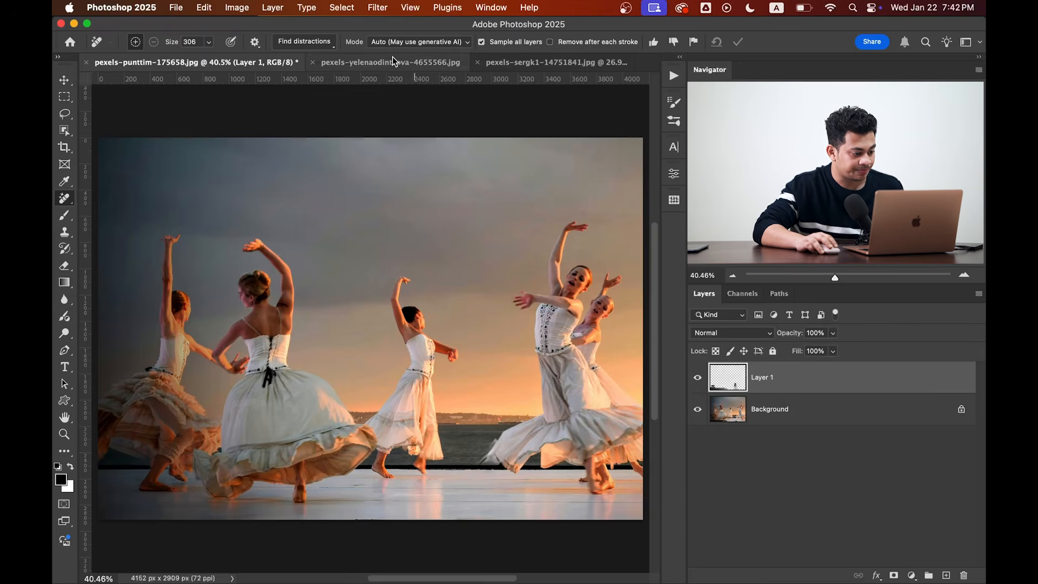
click(359, 62)
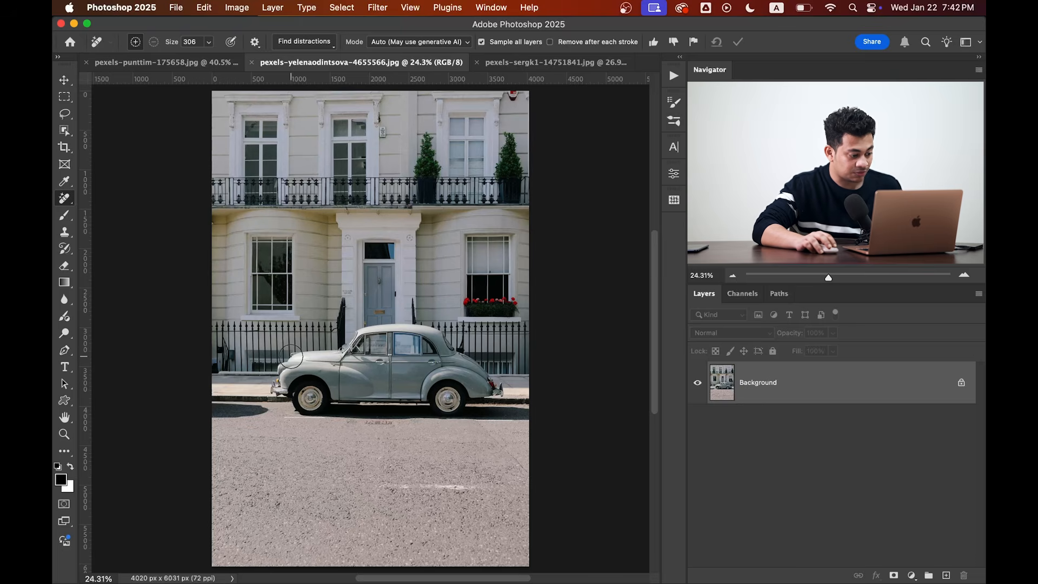
Brush the grey car and its shadow as the area to remove.
drag(305, 361, 278, 380)
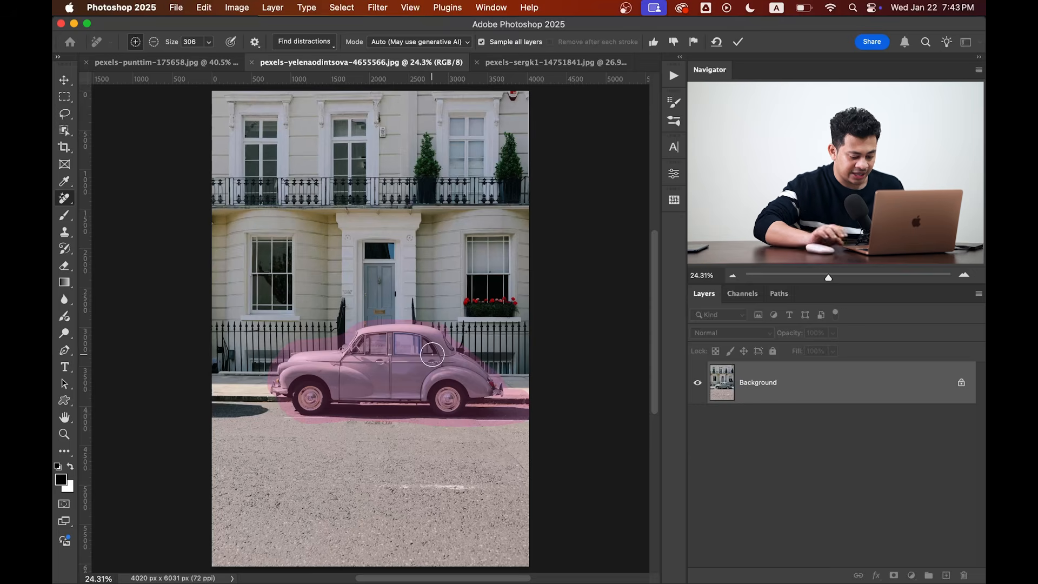
mouse_move(559, 347)
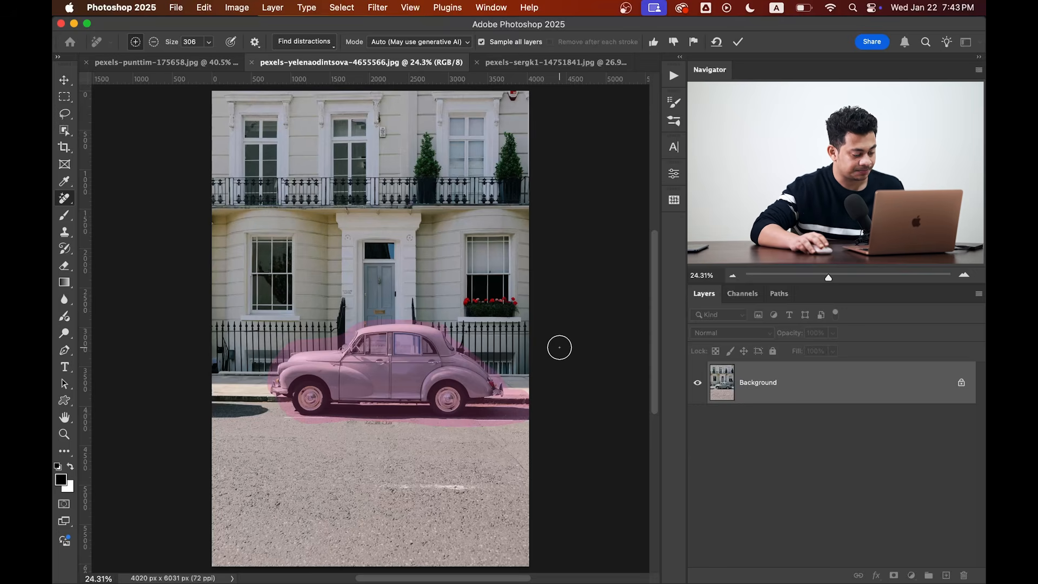